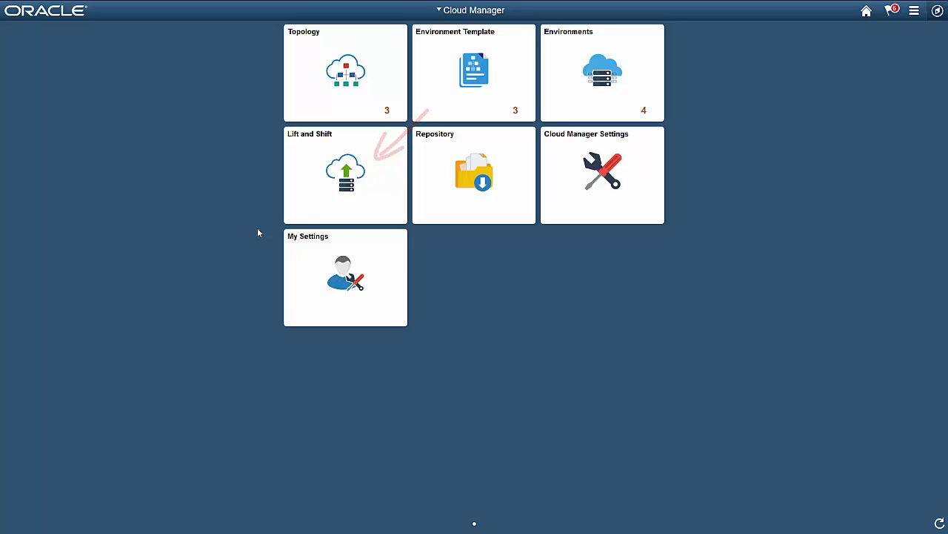
Download LIFT_UTILITY.ZIP, list the object store packages, and open the PSPDB package's actions
click(345, 174)
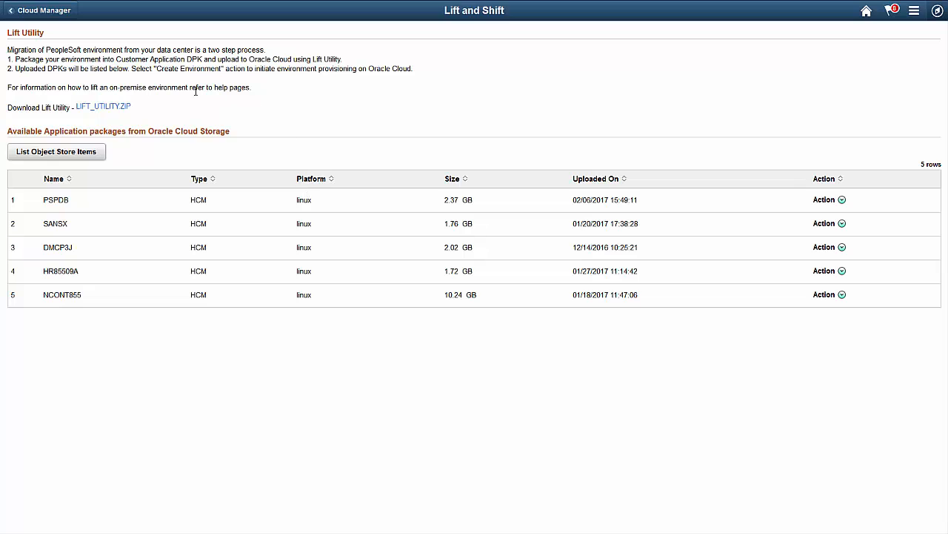
click(103, 106)
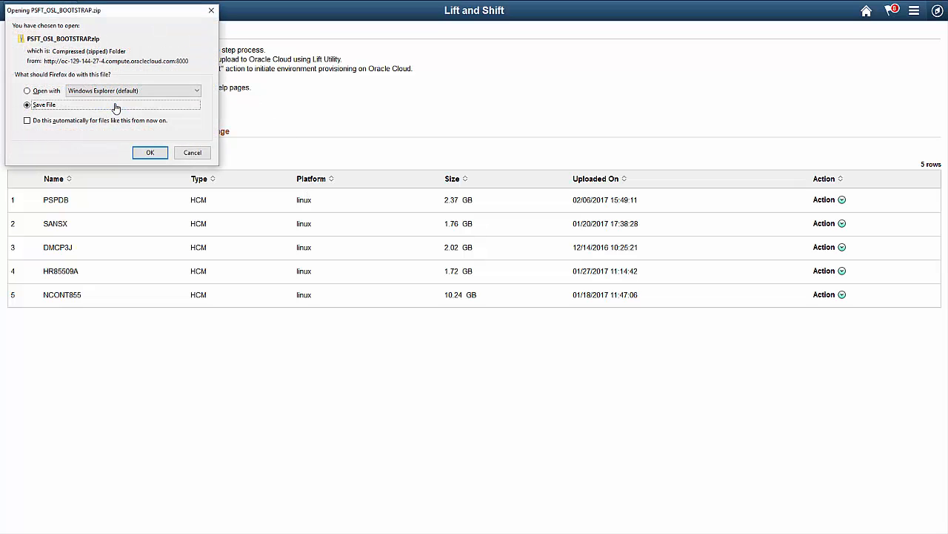
click(149, 152)
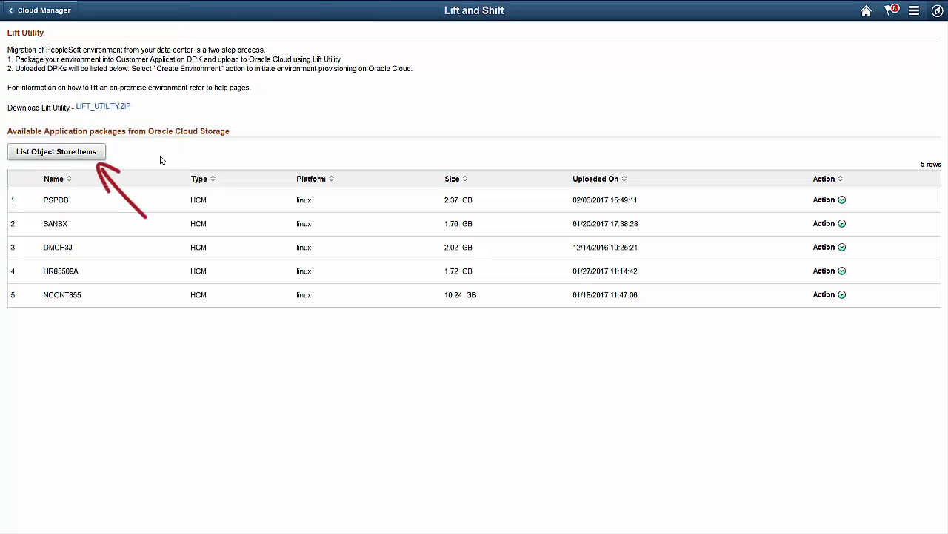
mouse_move(126, 155)
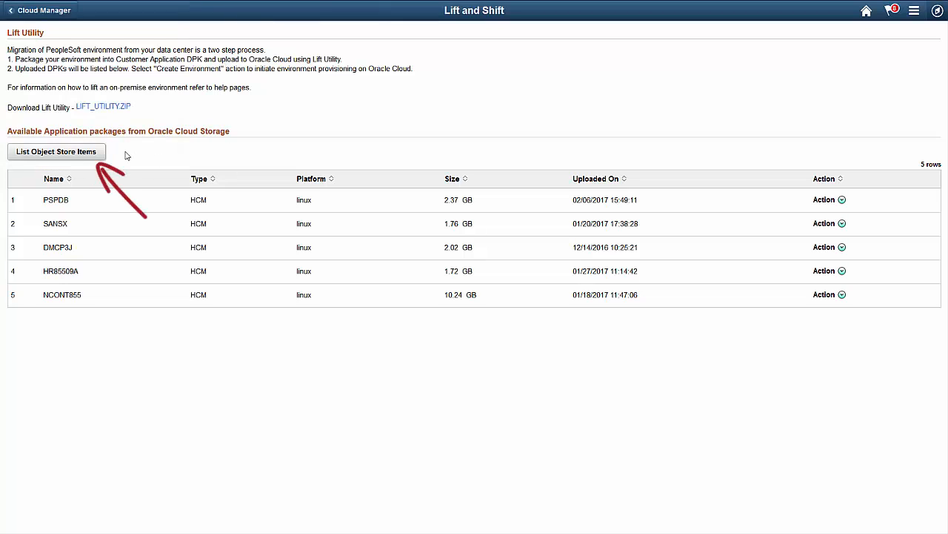
click(56, 151)
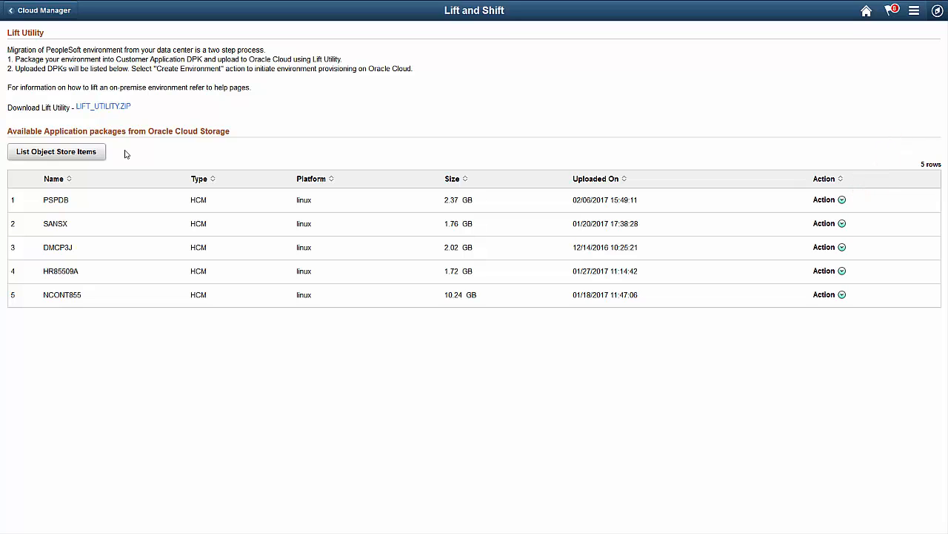
click(844, 200)
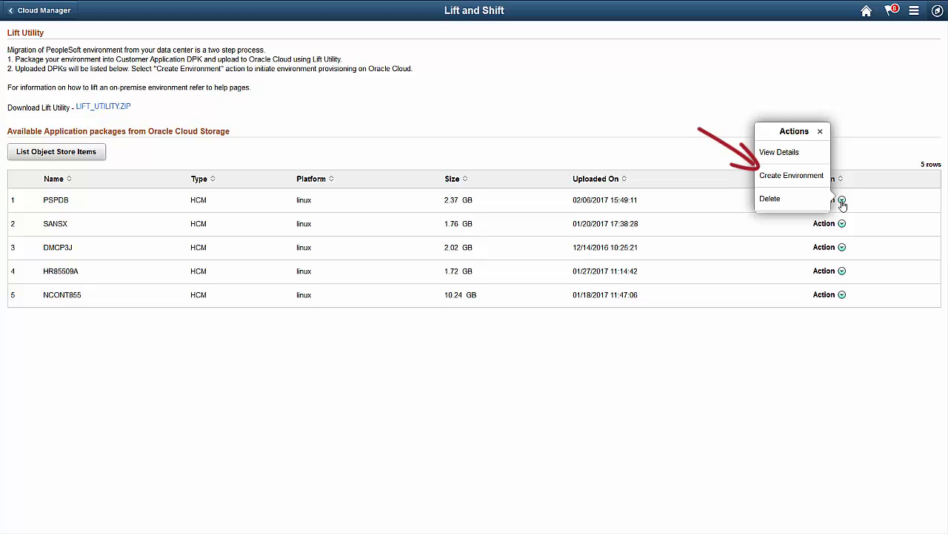
Create environment CCDEMO from PSPDB in the Test zone, advancing to Review and Submit
click(791, 175)
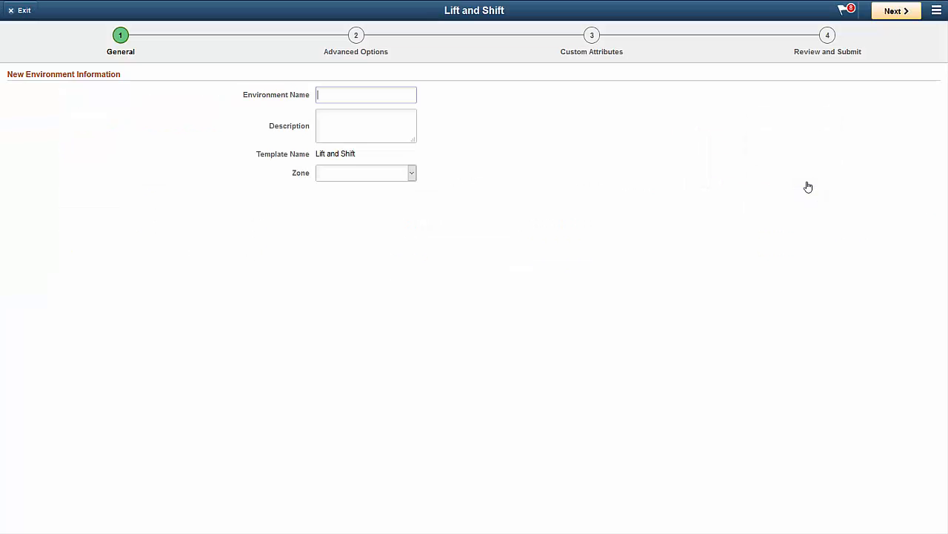
text(CCDEMO)
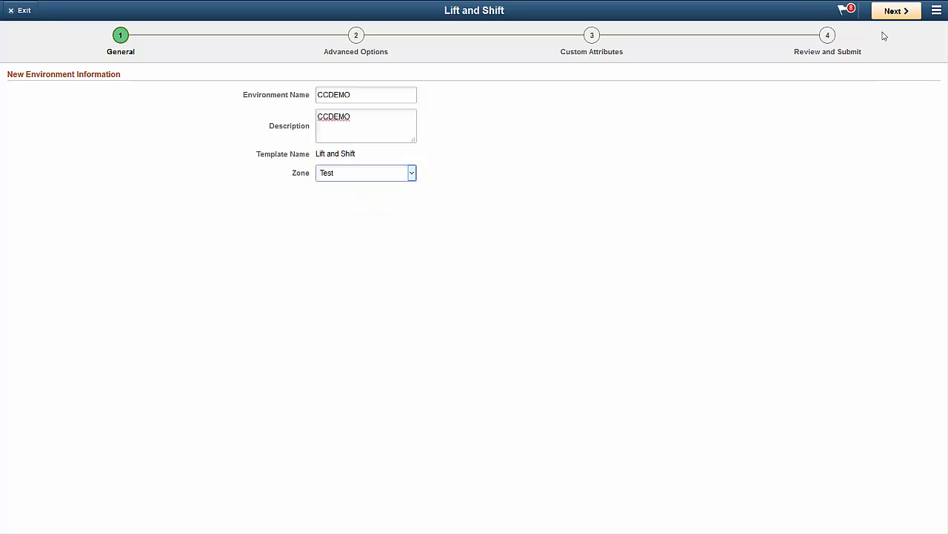
click(898, 11)
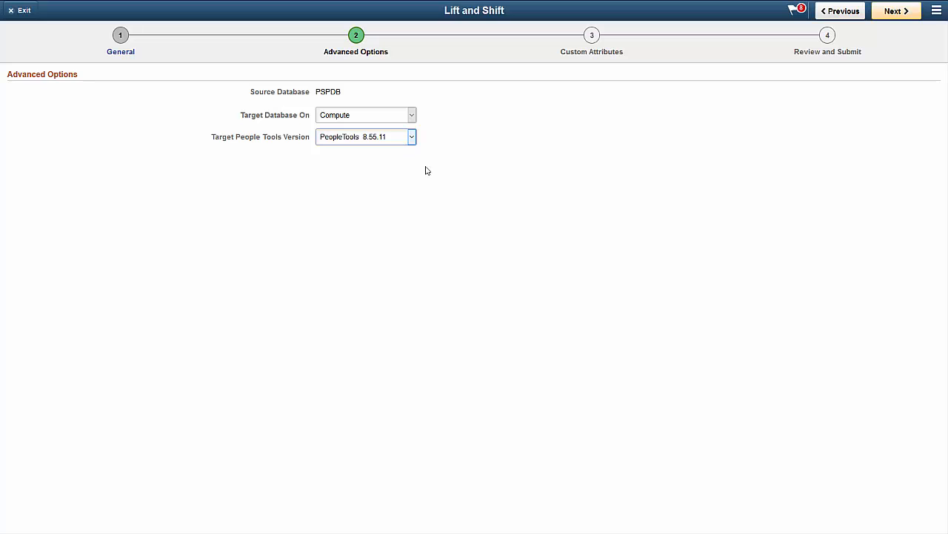
click(899, 12)
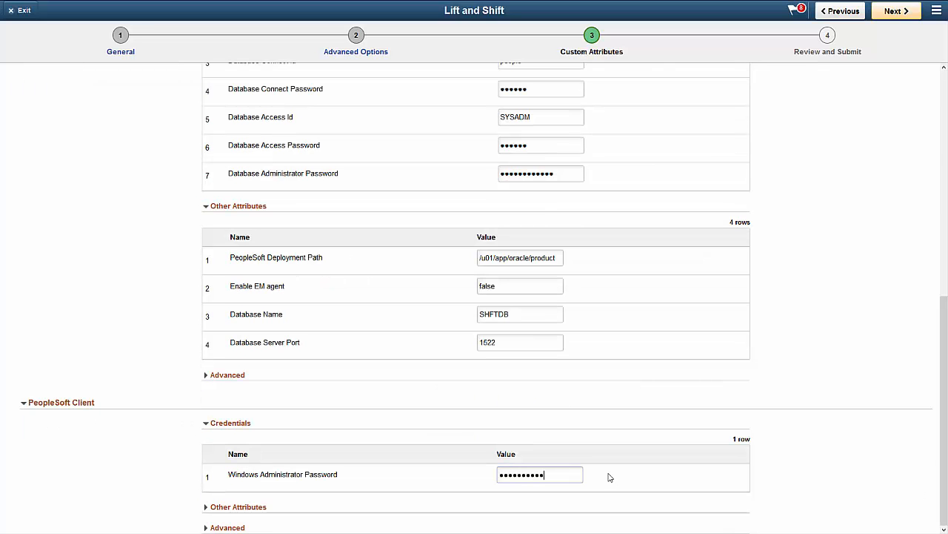
click(896, 11)
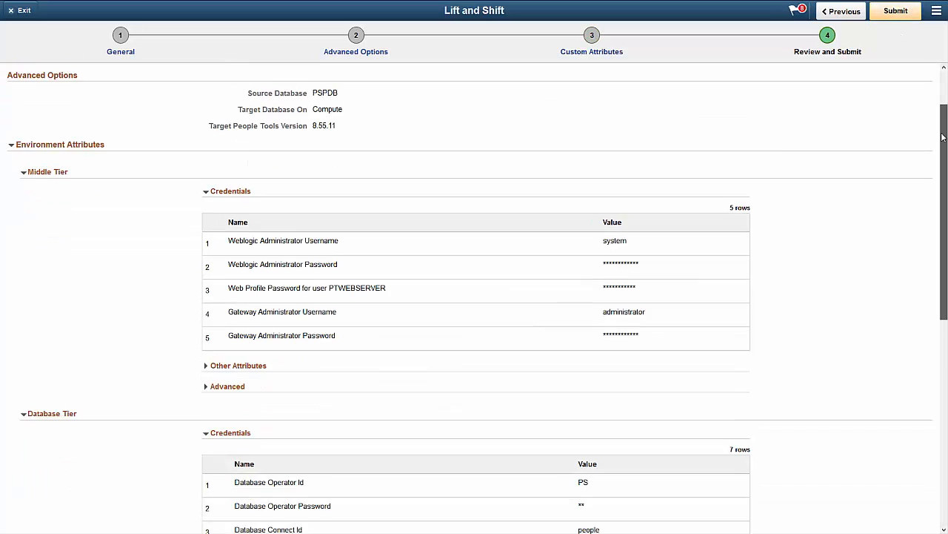
scroll(down, 3)
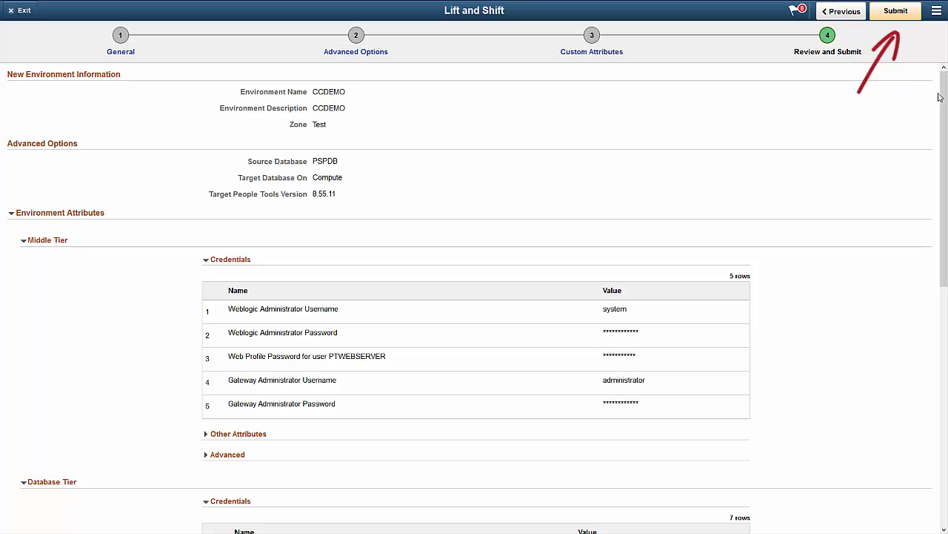
Submit CCDEMO, then view the Environments list with CMPUMSRC running and MyDev failed
click(892, 11)
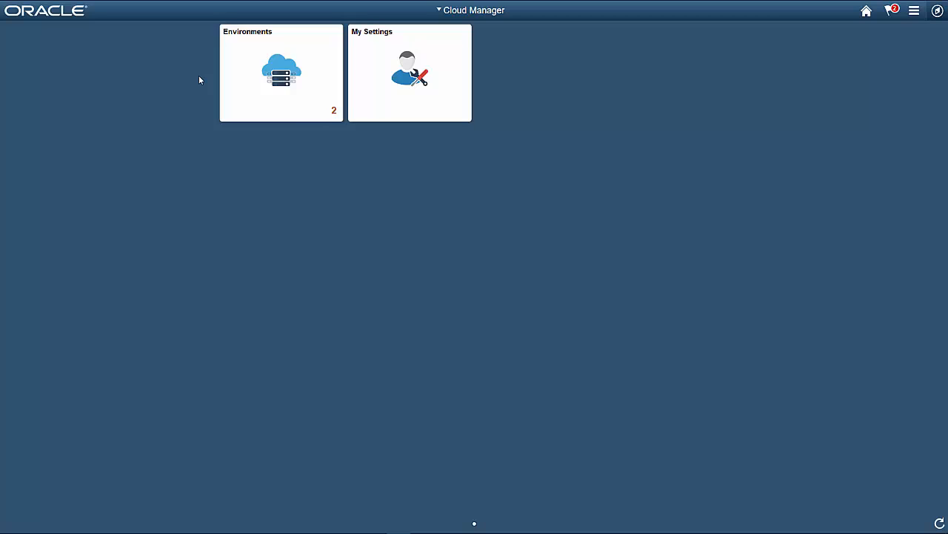
click(283, 71)
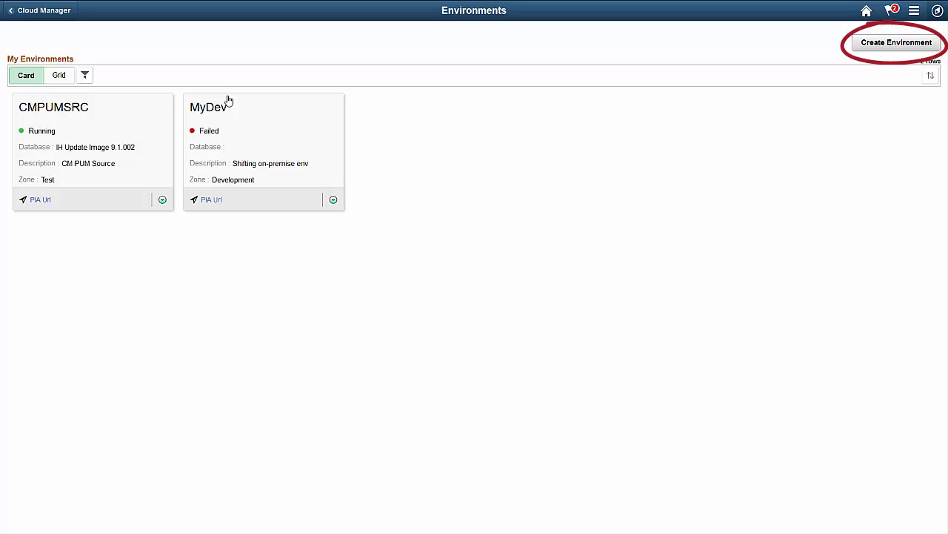
mouse_move(310, 97)
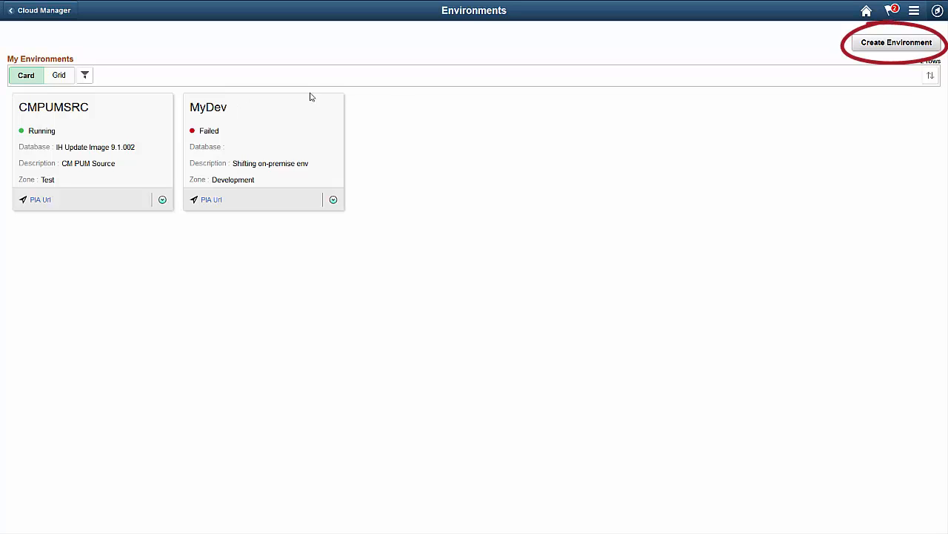
Create HCMPUMSRC ('HCM PUM Env') from the HCM PI 20 template in the Test zone
click(896, 43)
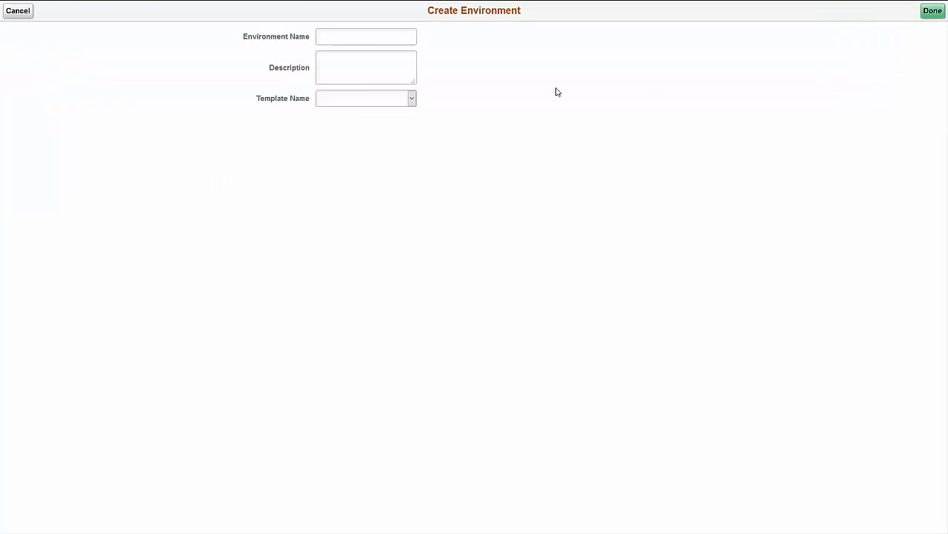
text(HCMPUMSRC)
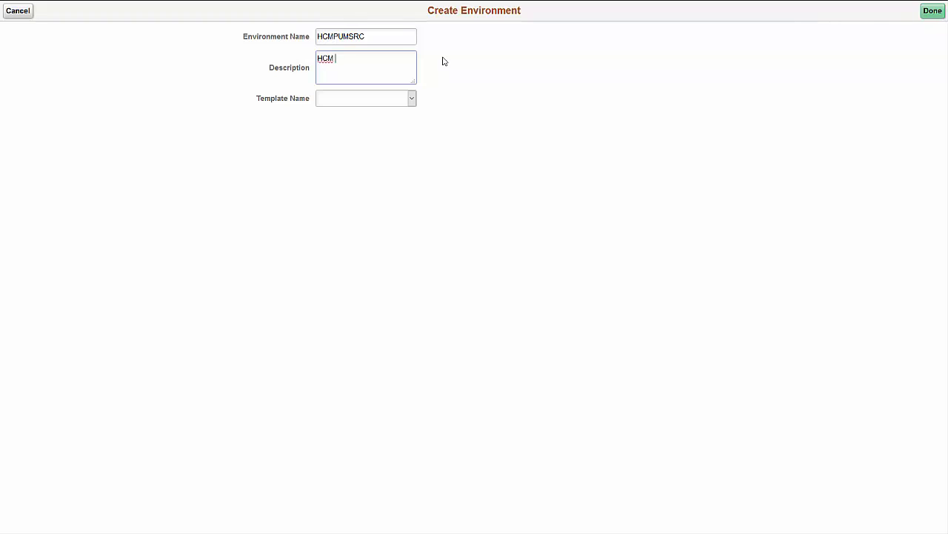
click(411, 98)
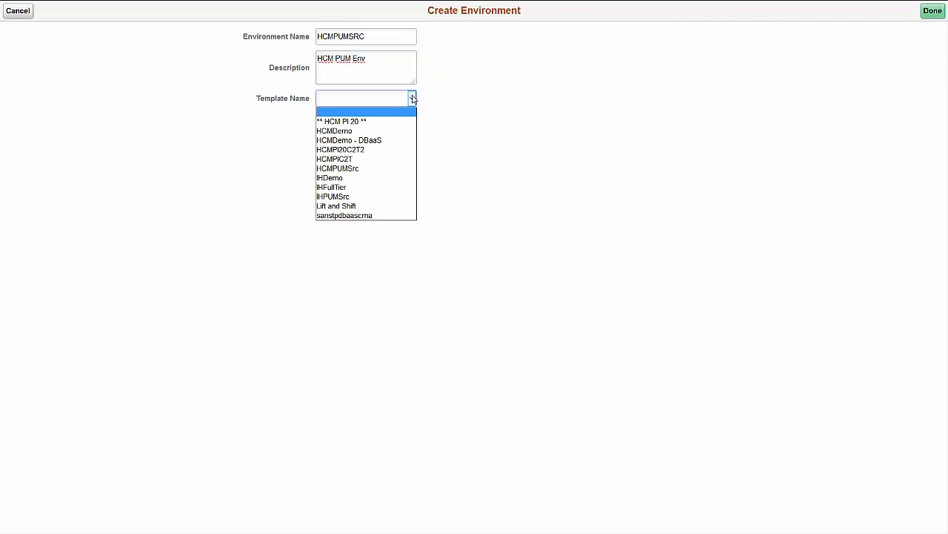
click(340, 121)
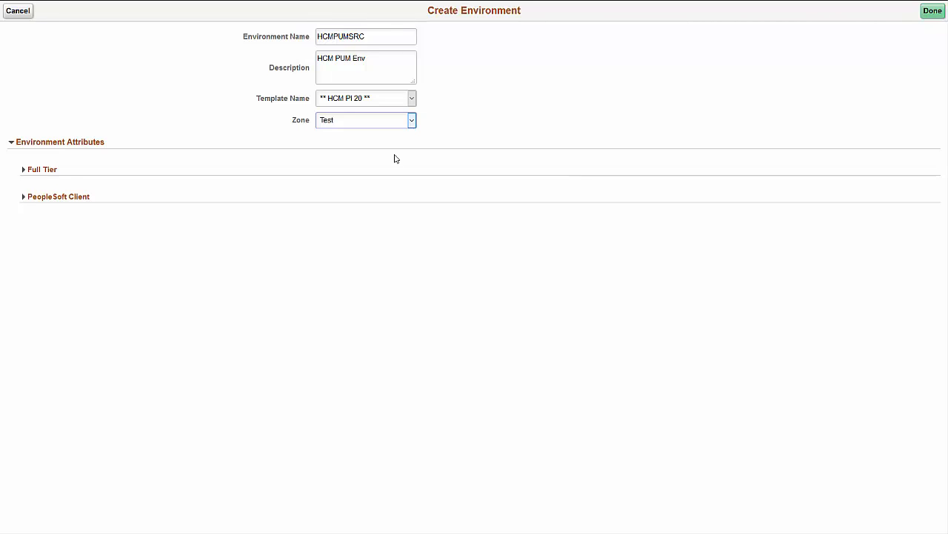
click(24, 169)
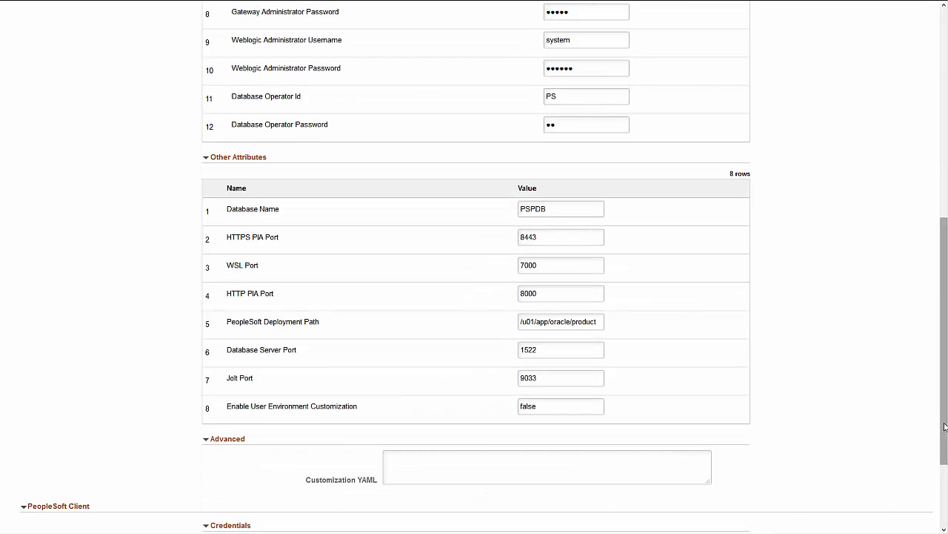
scroll(down, 3)
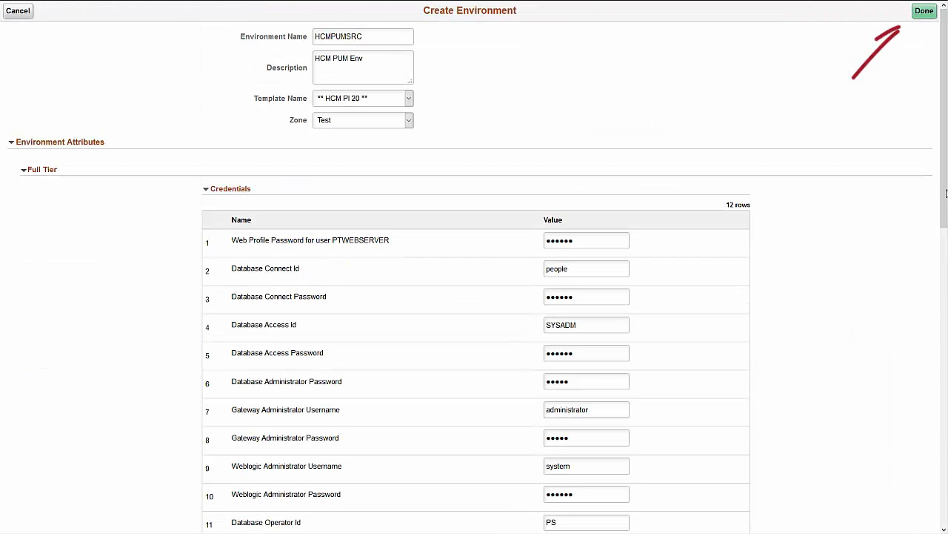
mouse_move(901, 74)
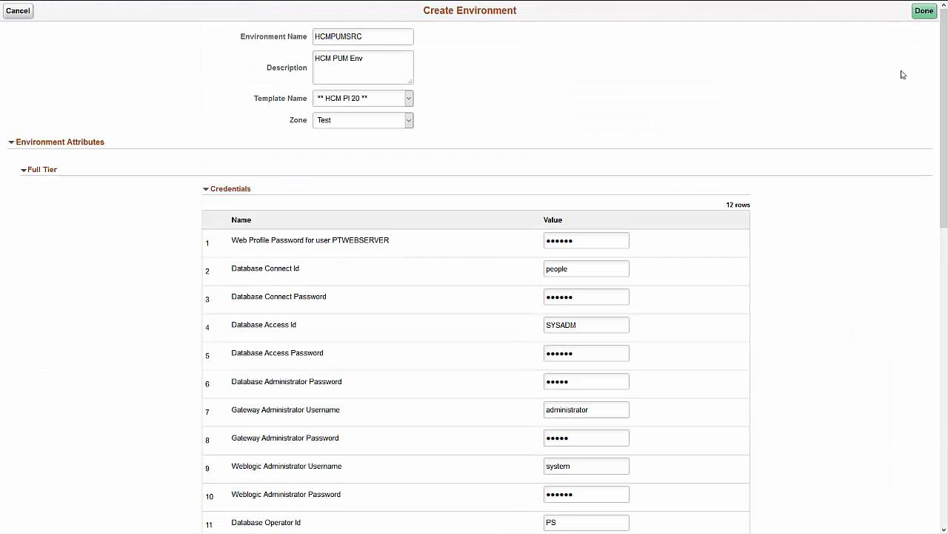
click(928, 14)
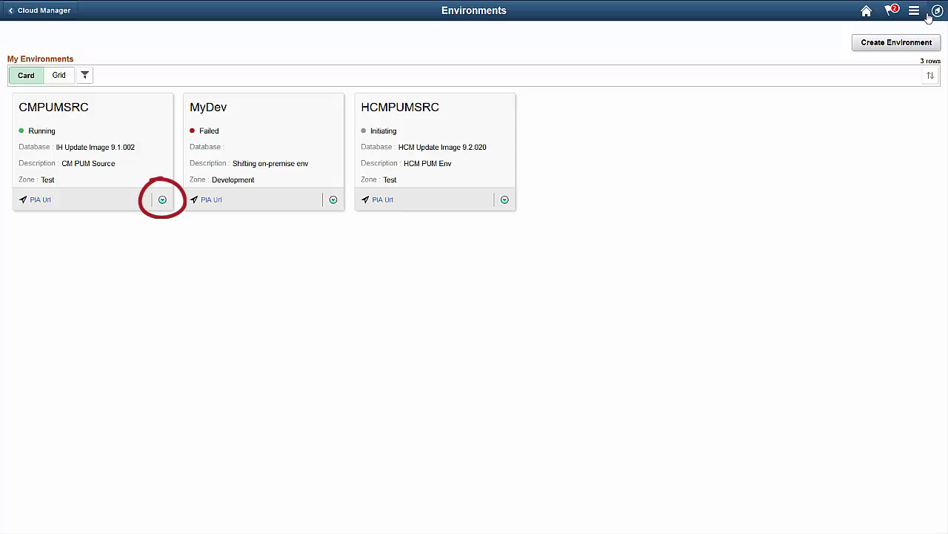
Open CMPUMSRC's details from its Actions menu and display the Health Check results
click(162, 199)
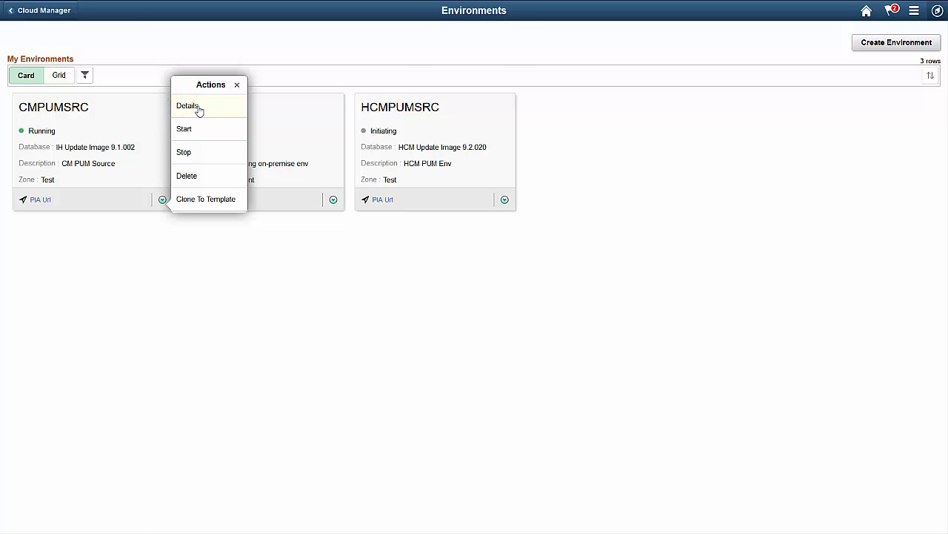
click(188, 105)
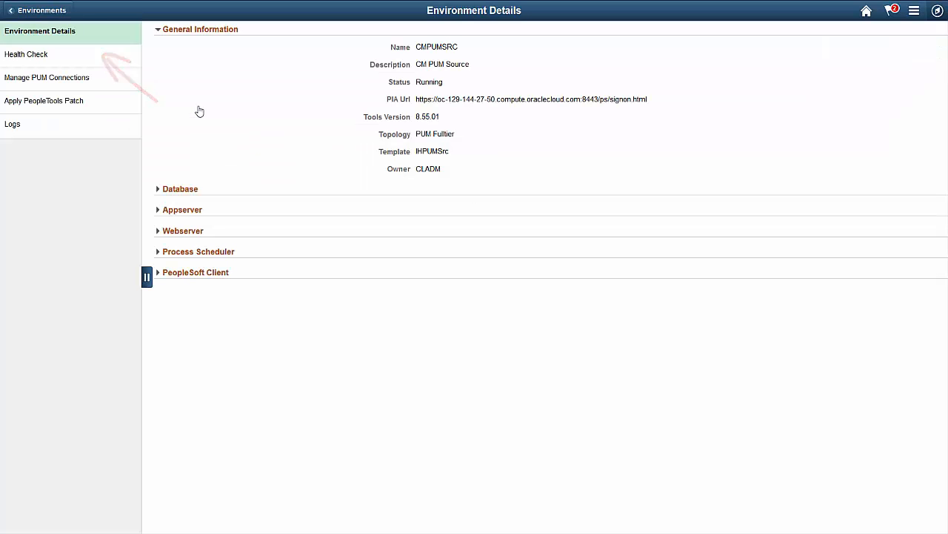
click(26, 54)
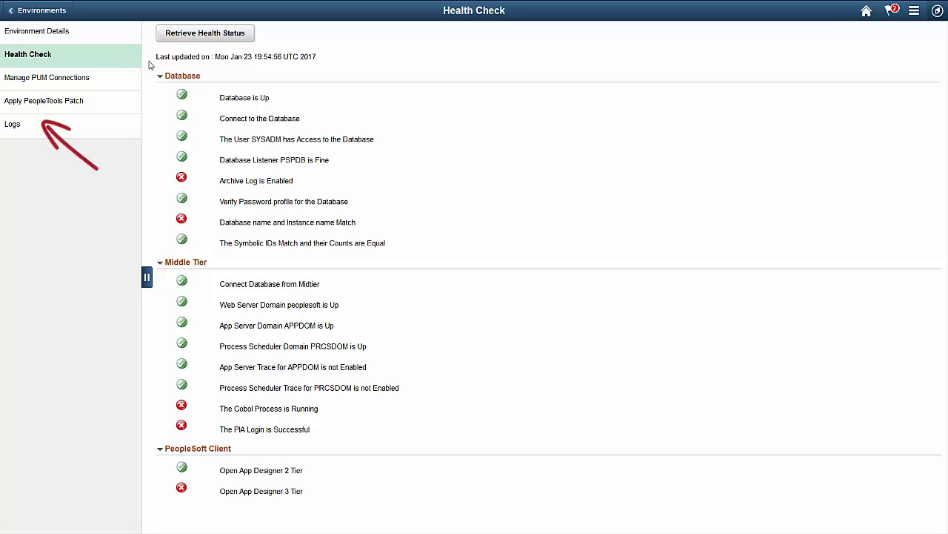
Display the HEALTHCHECK log output on CMPUMSRC's Logs page
click(12, 124)
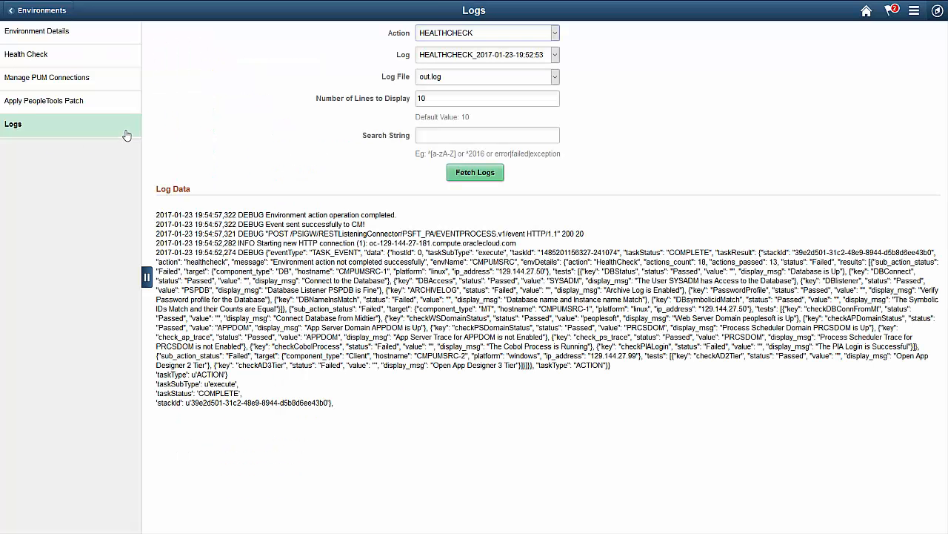
mouse_move(127, 148)
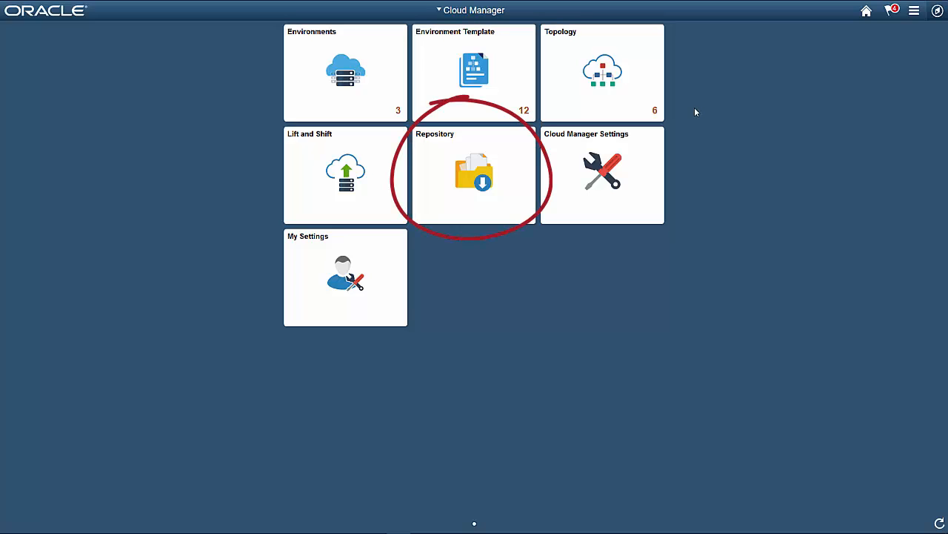
In the Repository's Download Subscriptions, view the new patch updates for HCM_92_Linux
click(473, 174)
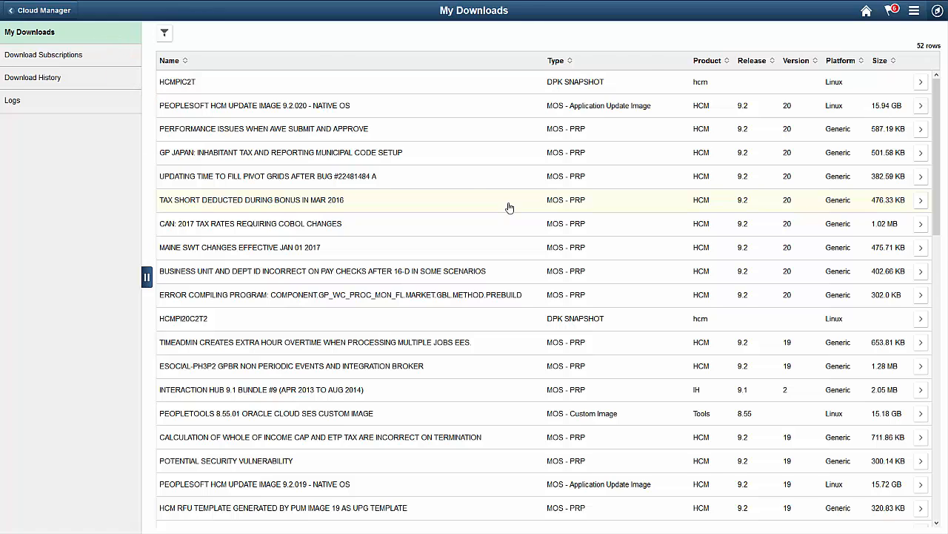
click(43, 54)
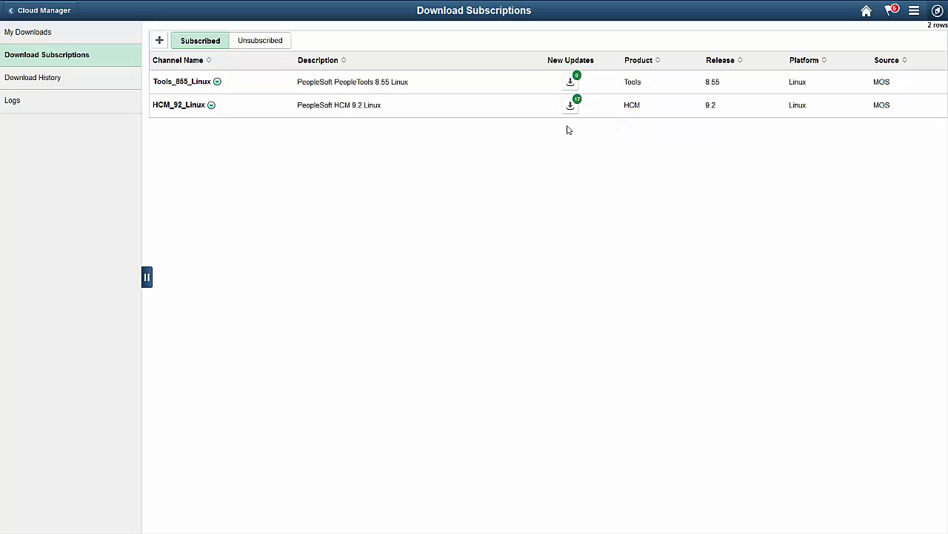
click(570, 104)
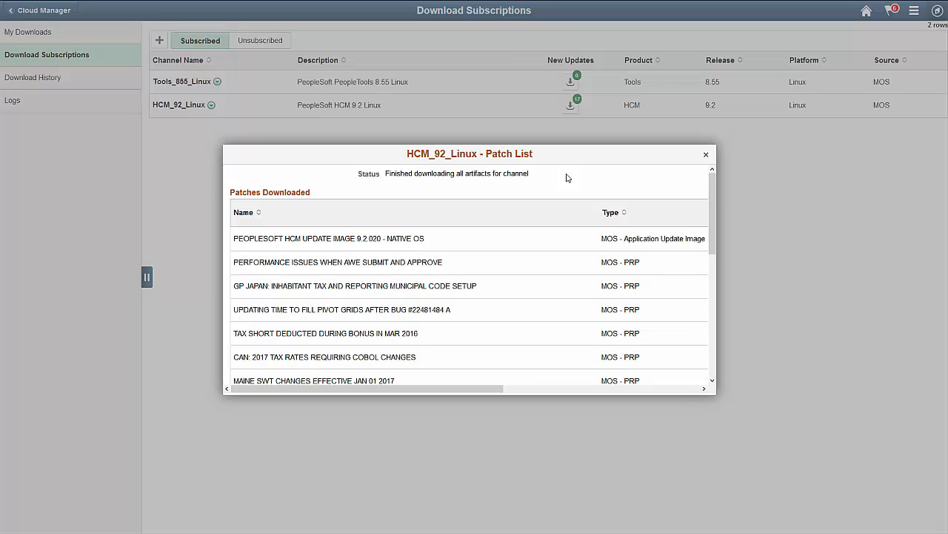
mouse_move(640, 173)
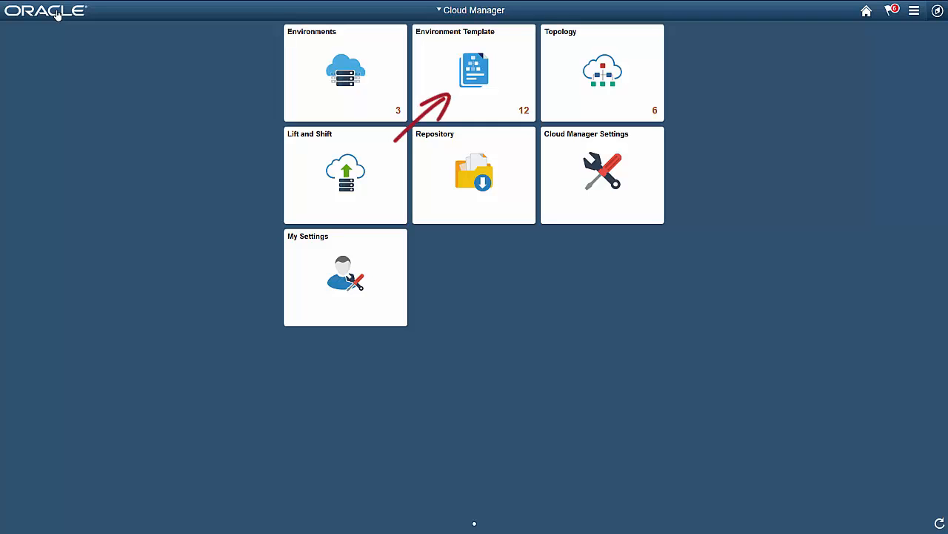
Start a new environment template named HCMPUM with its description and database
click(474, 71)
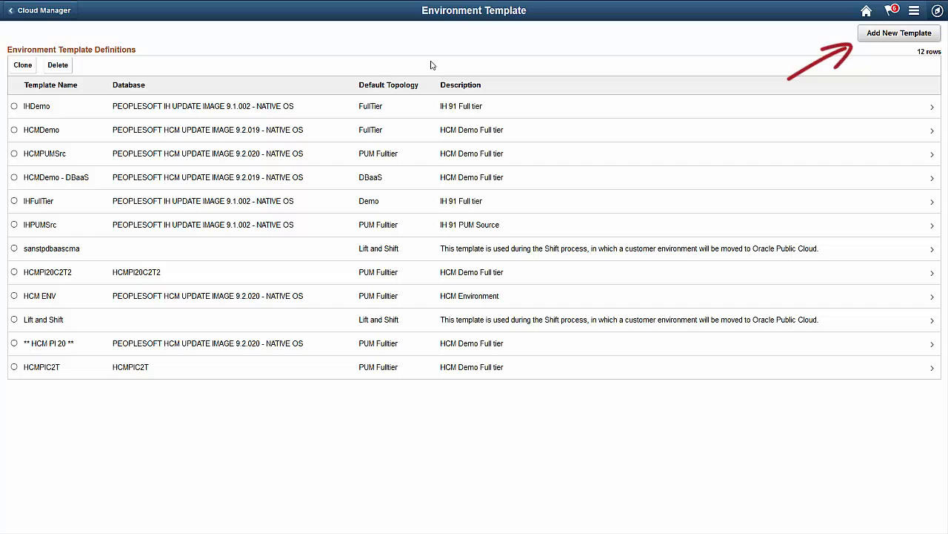
click(899, 32)
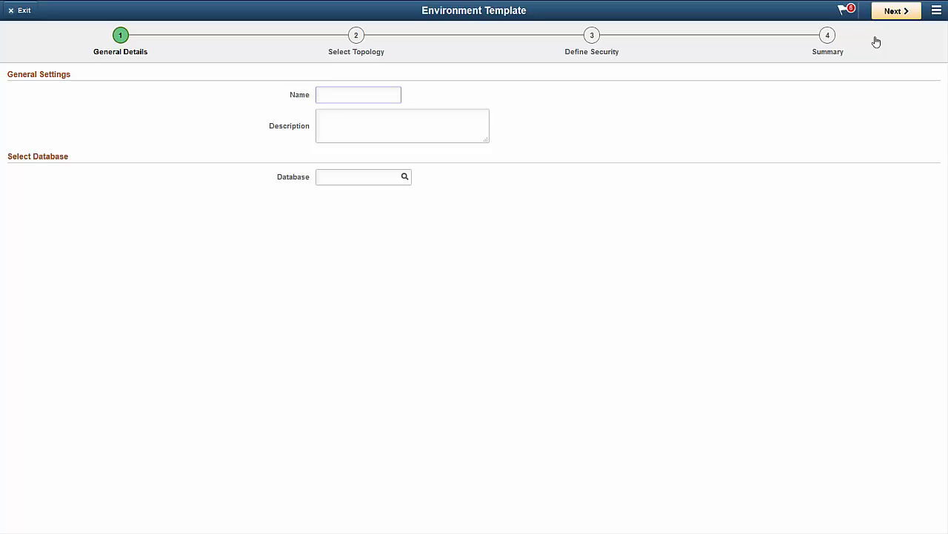
text(HCM P)
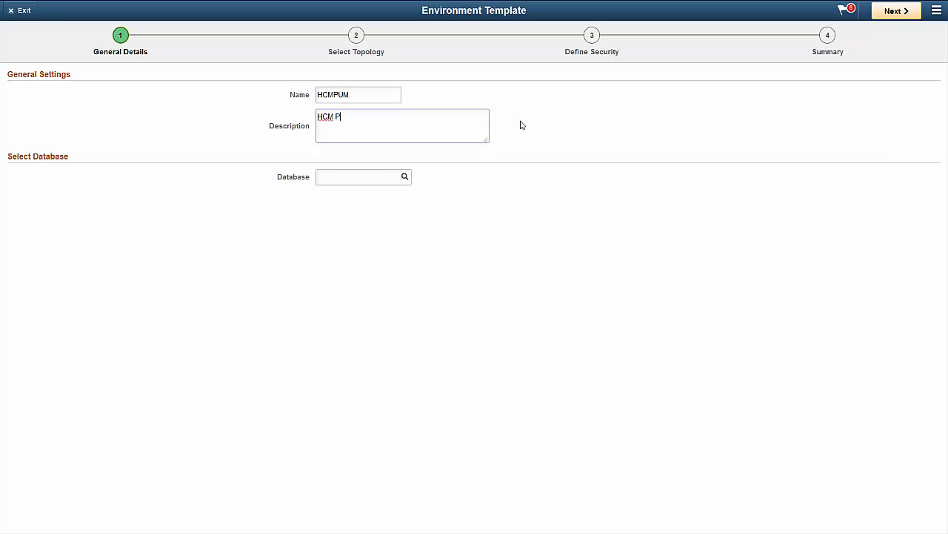
text(Peop)
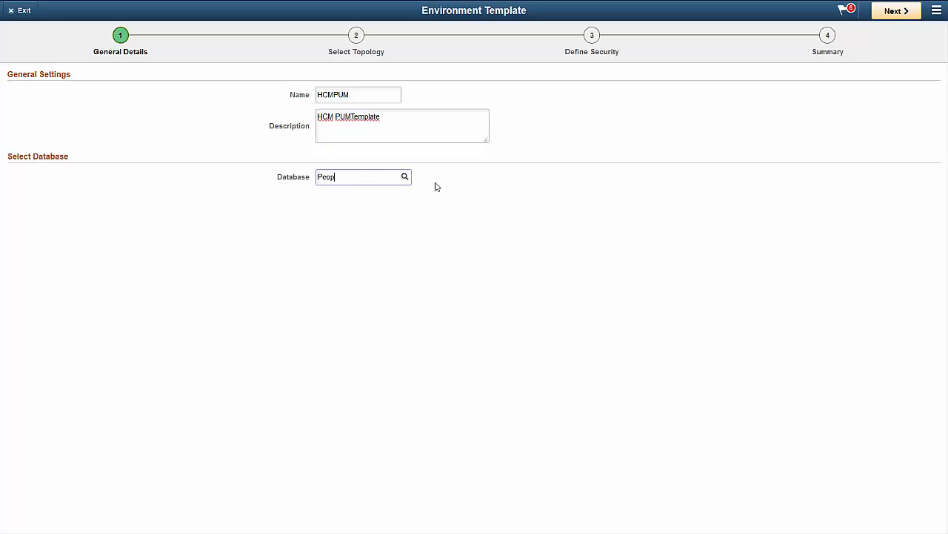
Assign PUM Fulltier topology and Dashboard Administrator role, then submit the template
click(896, 12)
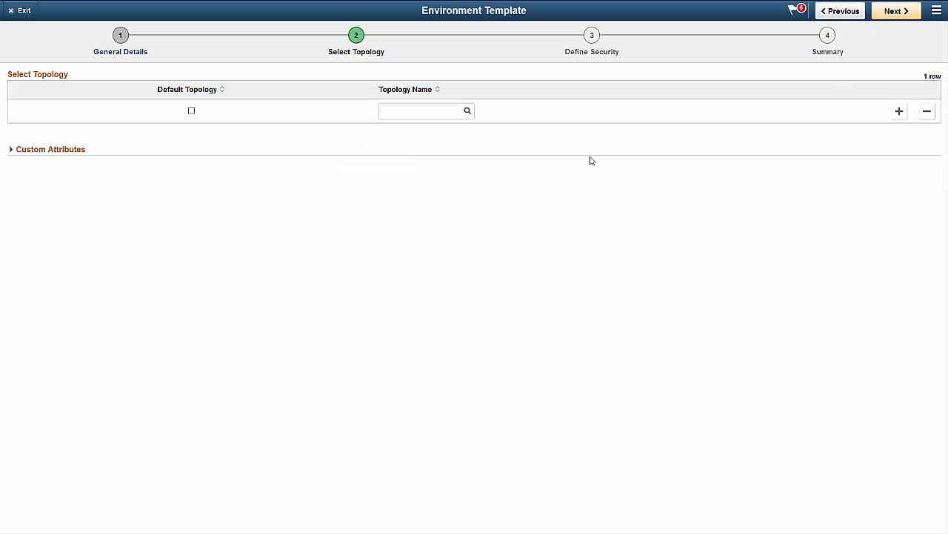
text(PUM Fulltier)
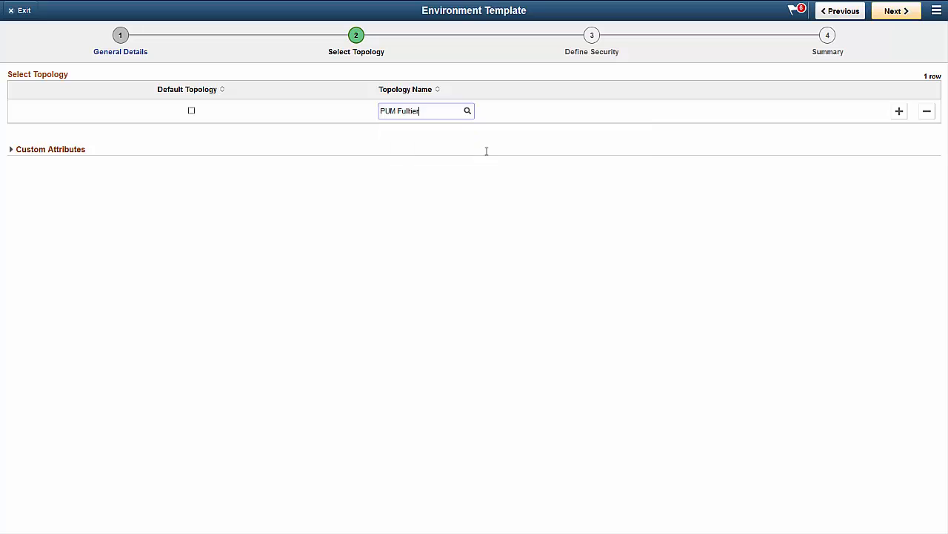
click(894, 12)
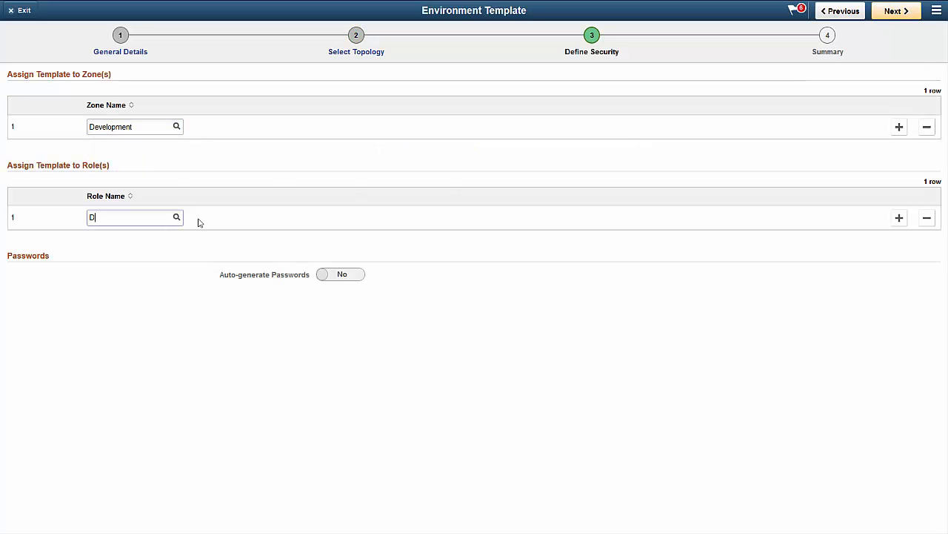
text(Dashboard Administrator)
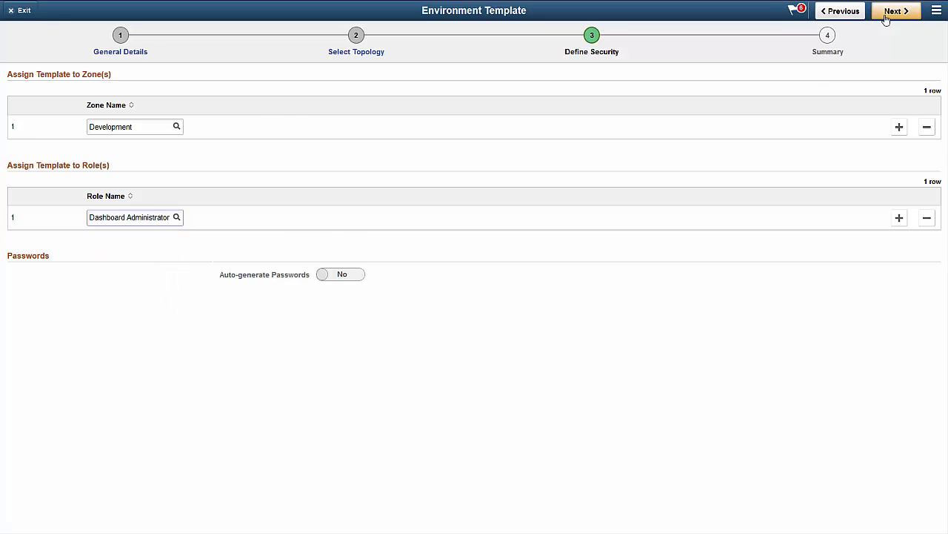
click(897, 11)
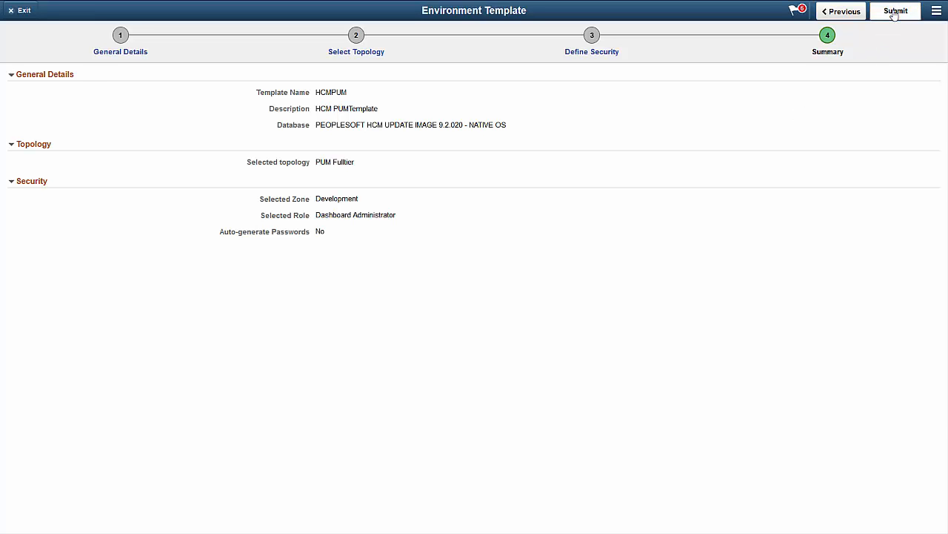
click(888, 11)
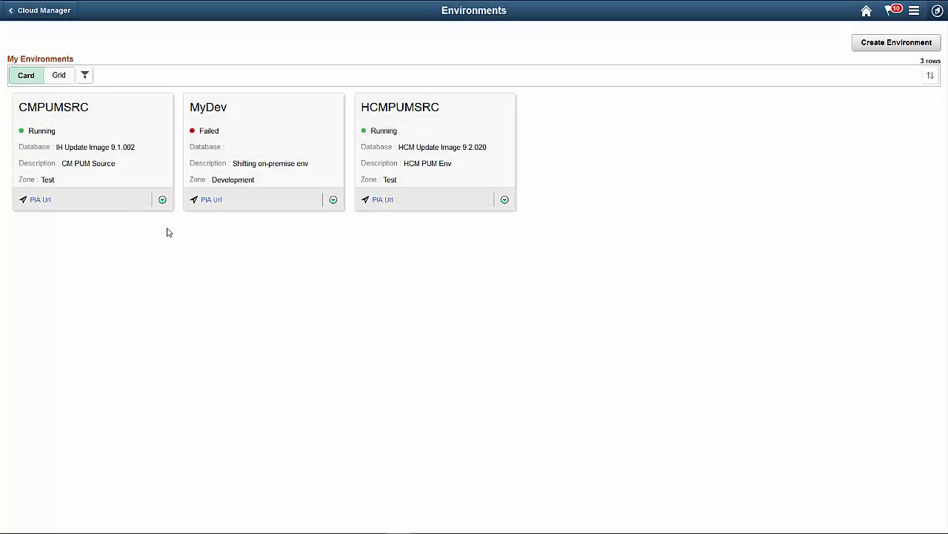
mouse_move(170, 210)
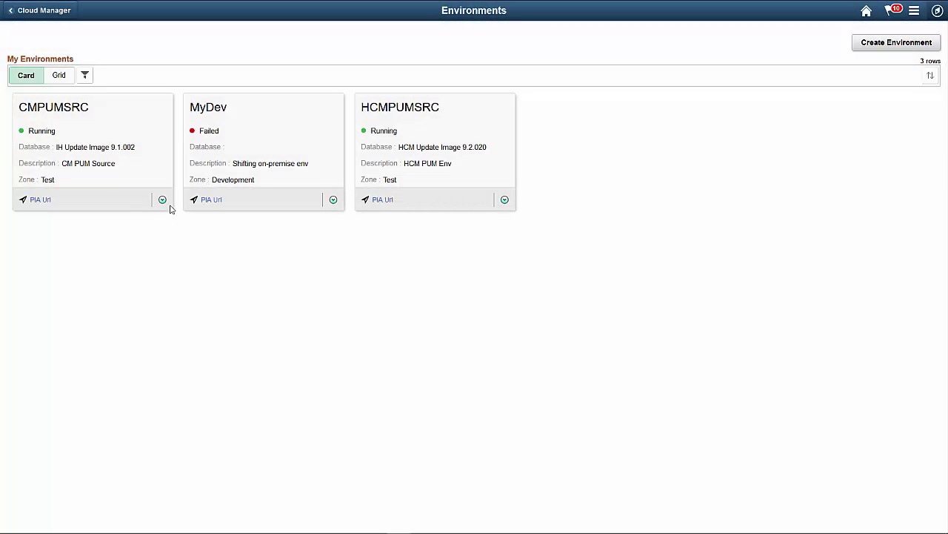
Open CMPUMSRC's details and show its PUM connections to CLOUD_MANAGER_INSTANCE
click(162, 199)
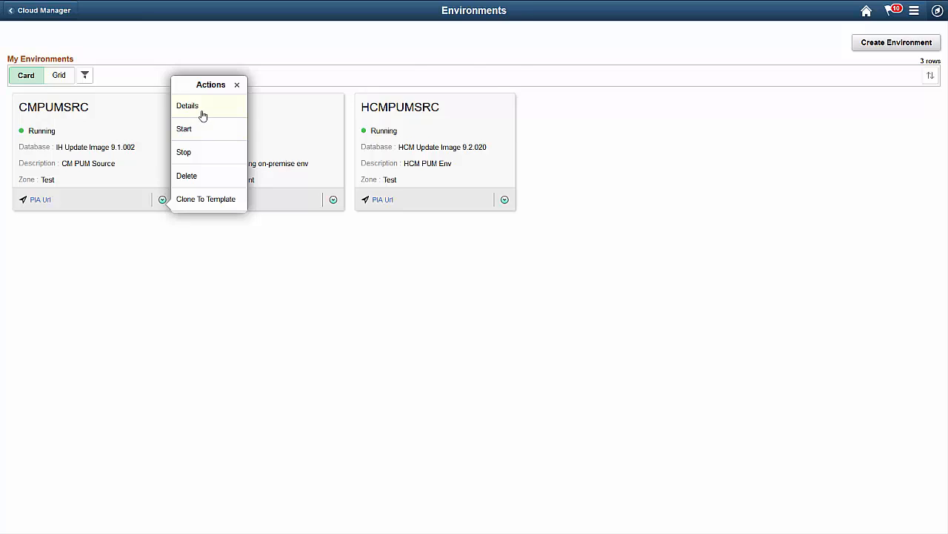
click(186, 105)
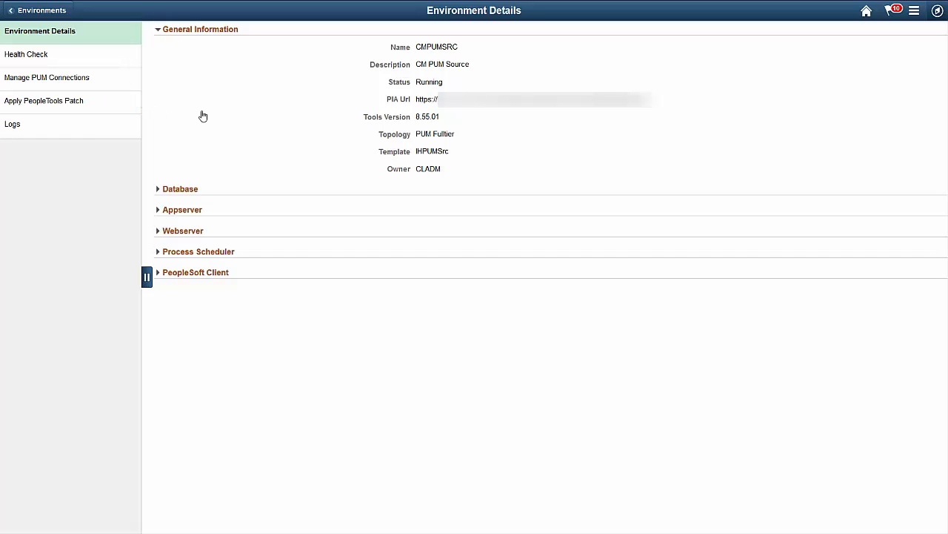
click(46, 77)
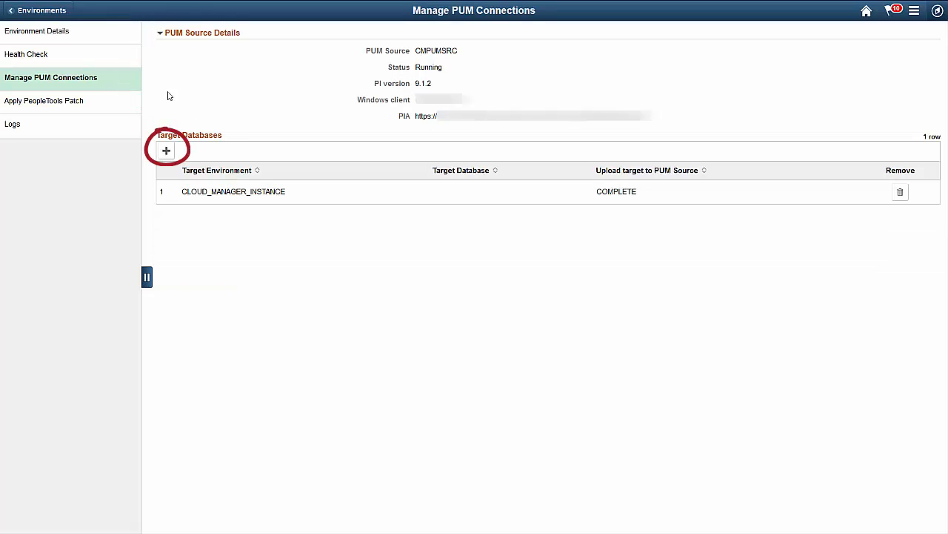